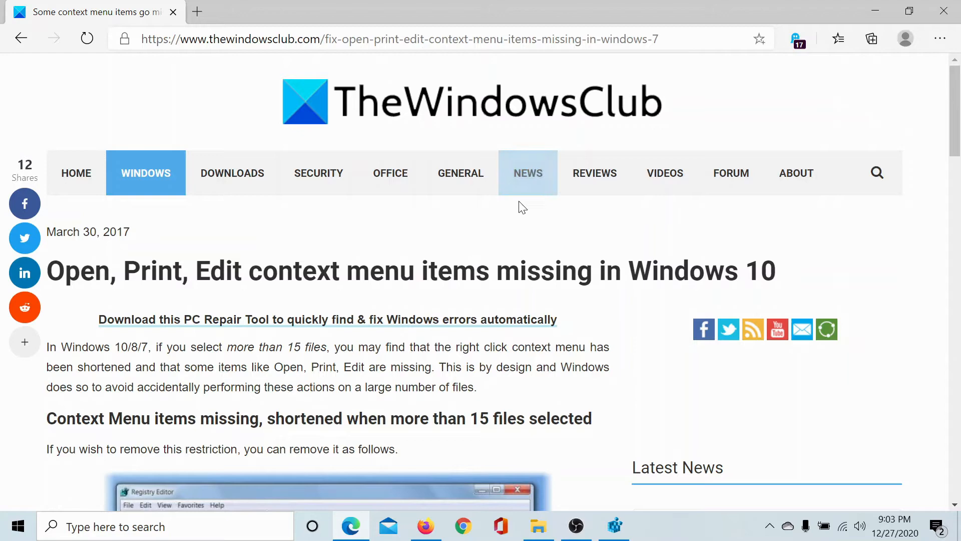
Scroll the TheWindowsClub article down to the regedit steps and MultipleInvokePromptMinimum section.
scroll(down, 3)
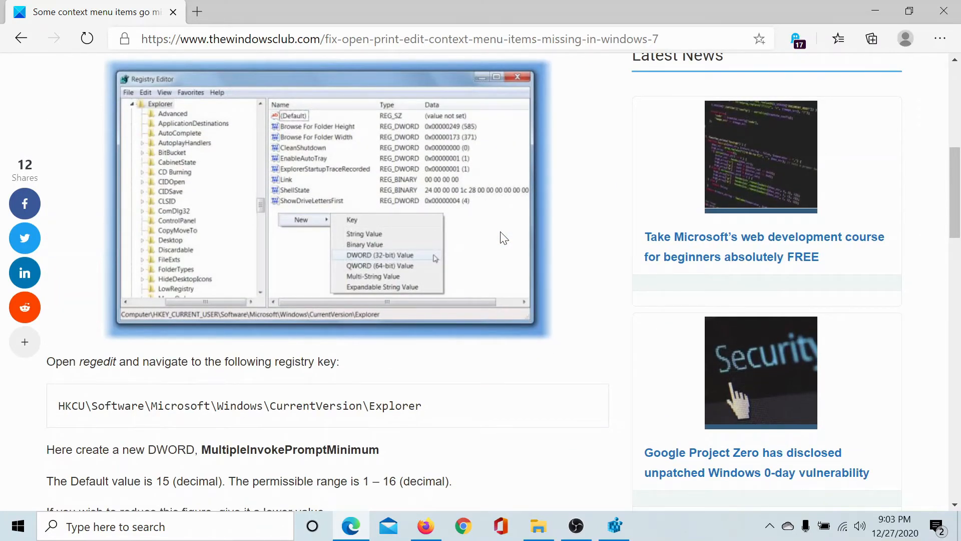
scroll(down, 3)
text(regedit)
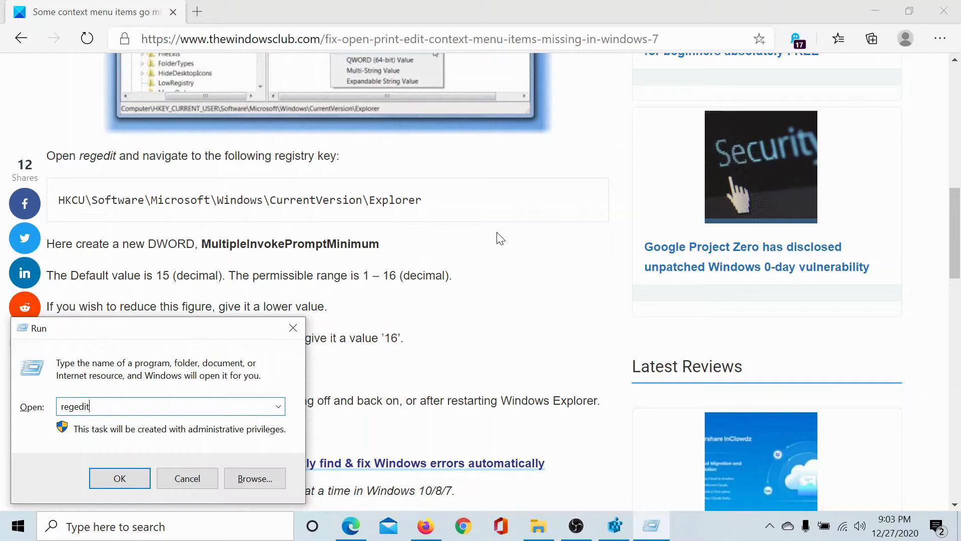
mouse_move(605, 486)
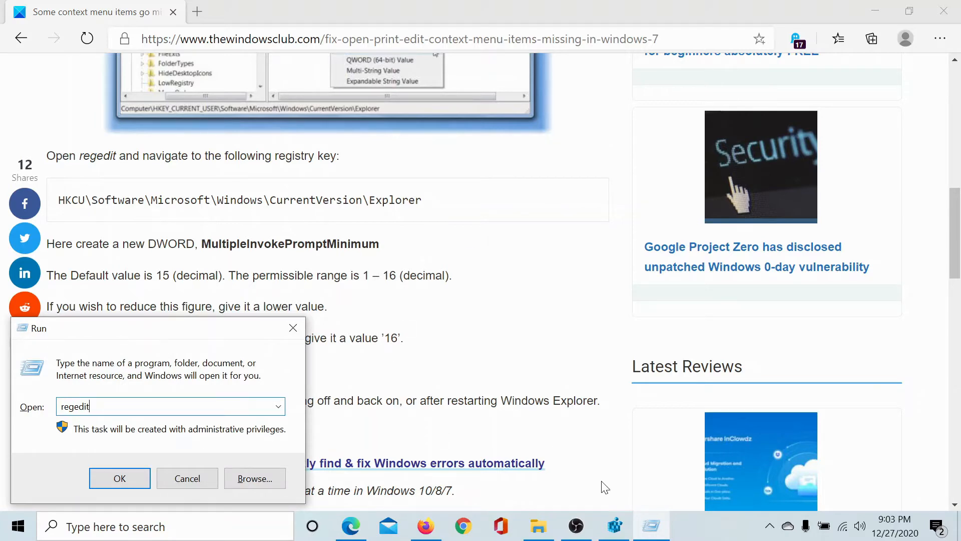
Launch regedit from the Run dialog and reach HKCU\Software\Microsoft\Windows\CurrentVersion\Explorer.
click(120, 477)
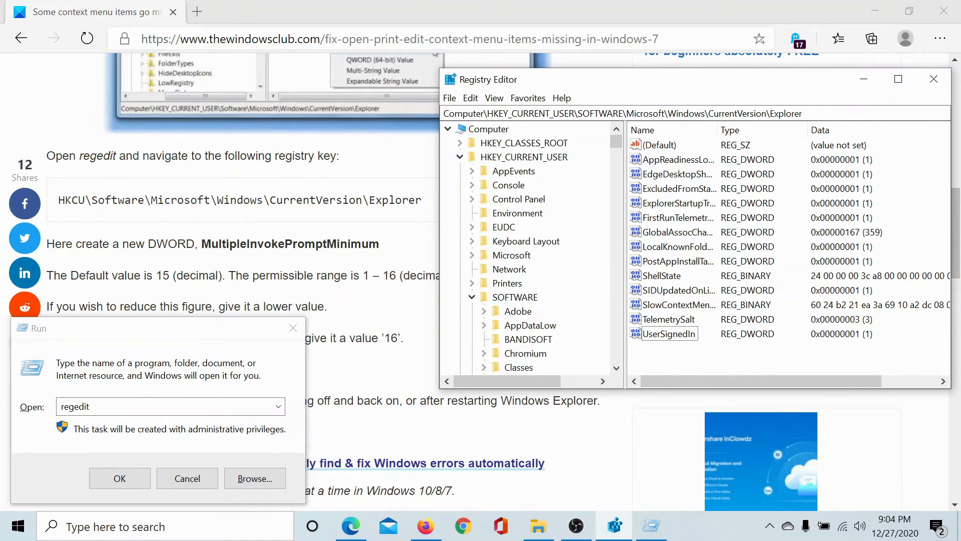
mouse_move(446, 202)
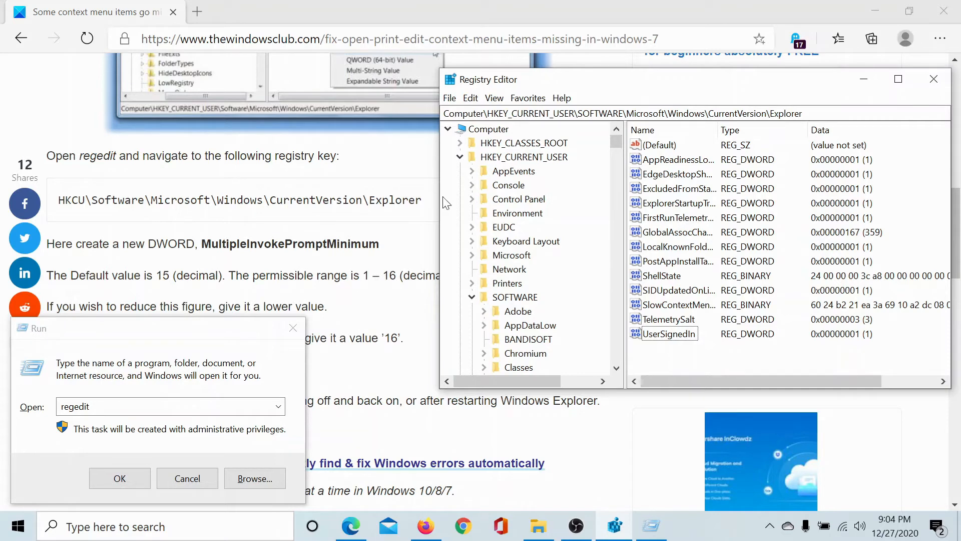
scroll(down, 3)
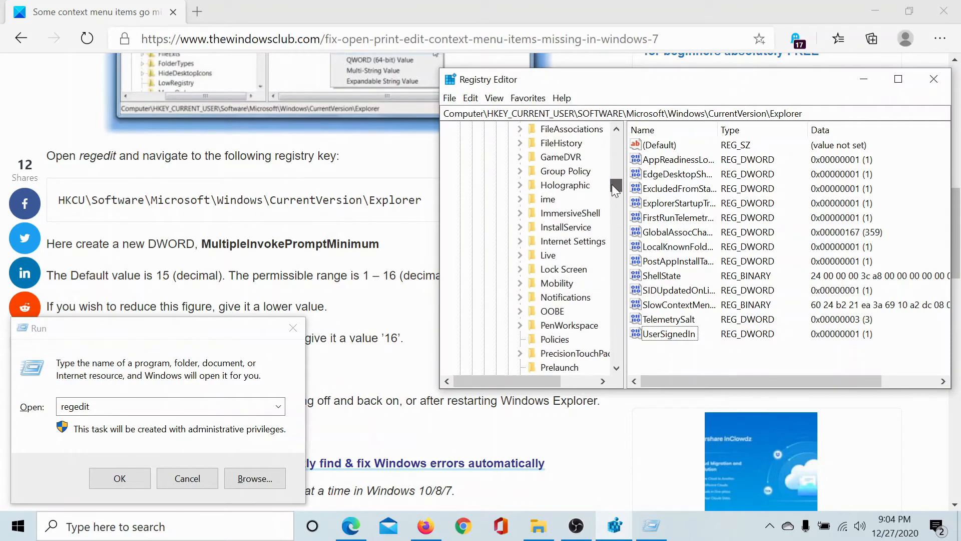
scroll(down, 3)
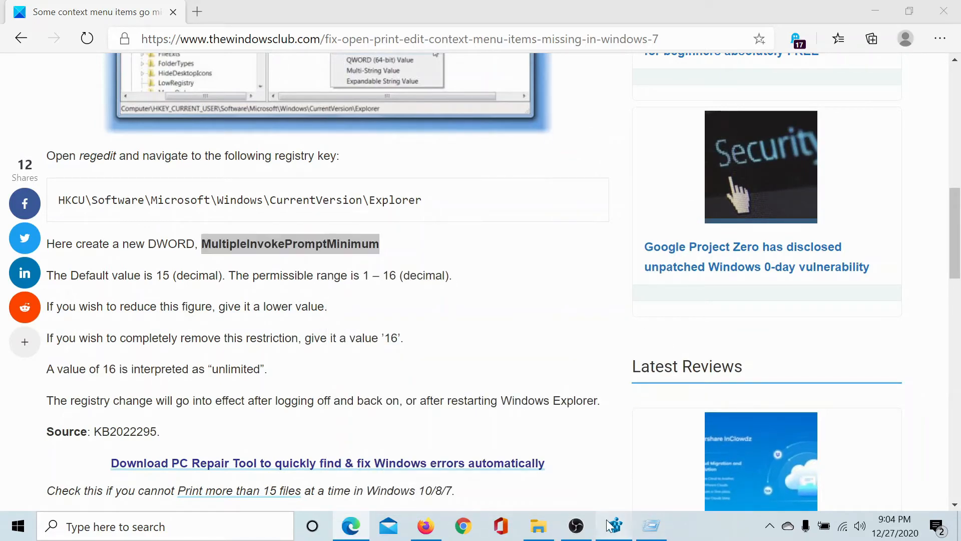
Create a new DWORD (32-bit) Value named MultipleInvokePromptMinimum in the Explorer key's values pane.
click(613, 525)
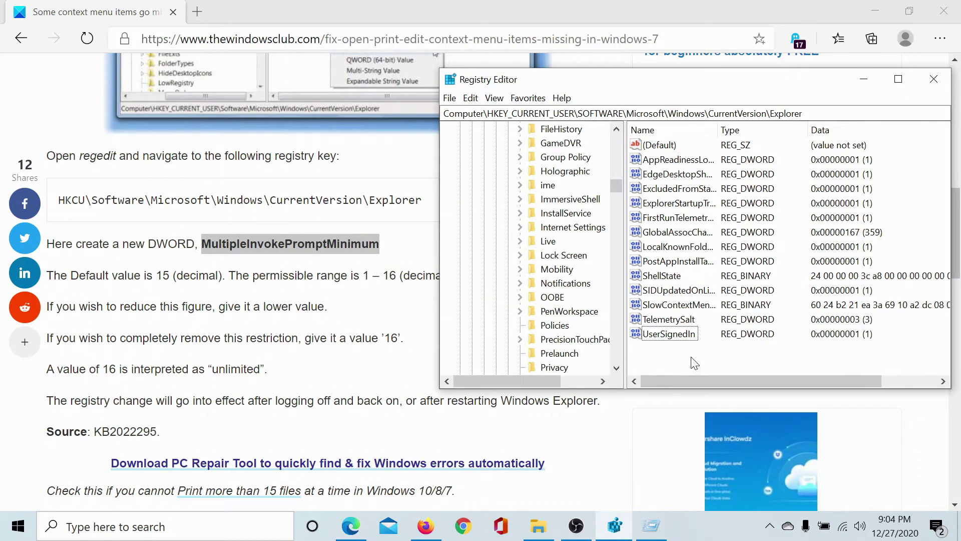
right_click(694, 362)
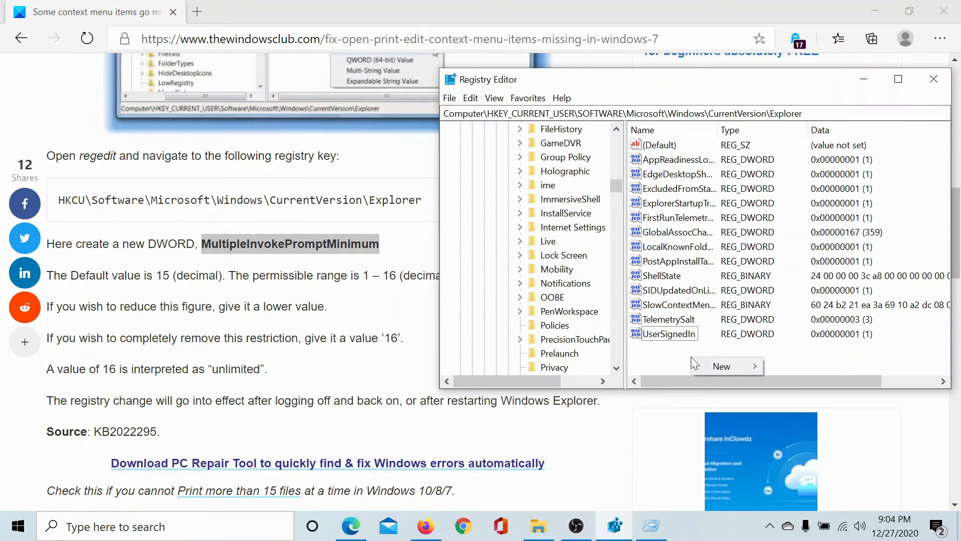
click(724, 366)
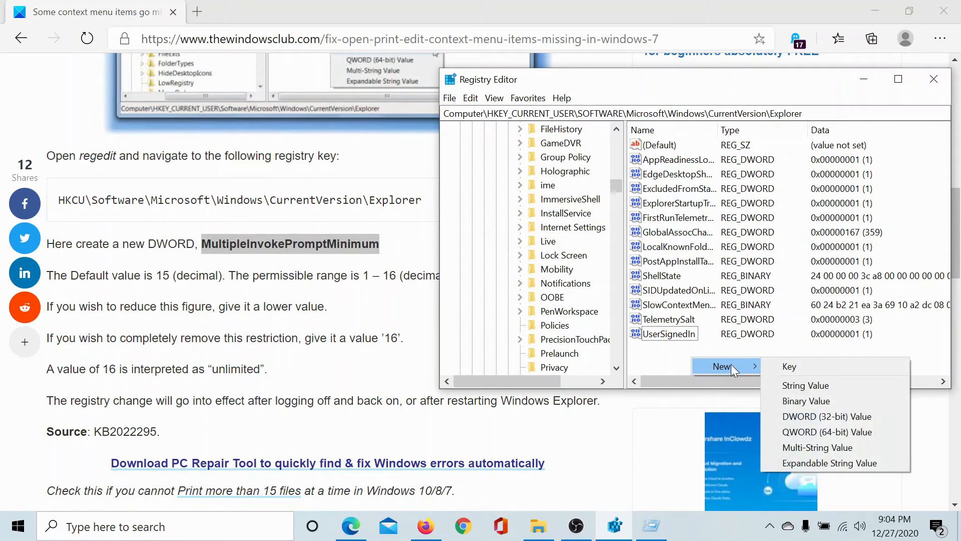
click(827, 416)
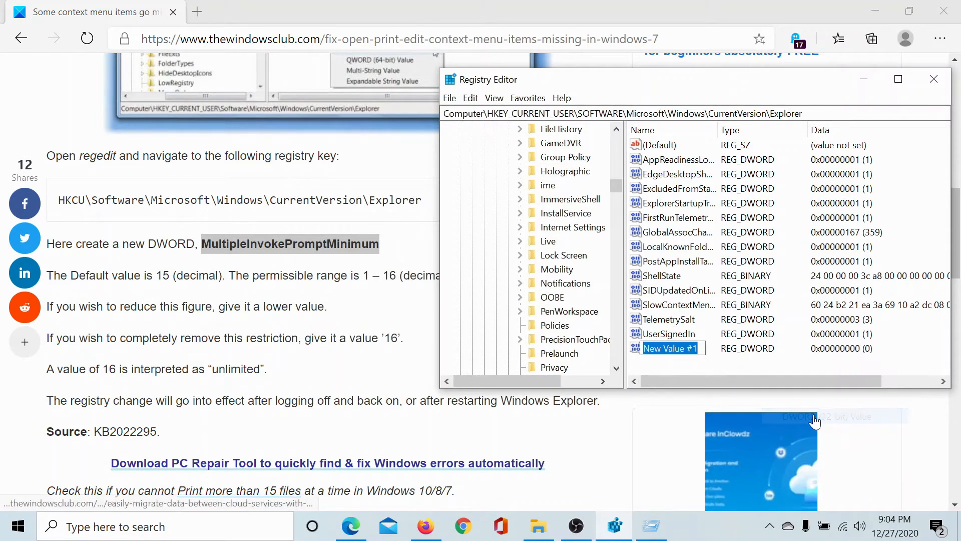
text(MultipleInvokePromptMinimum)
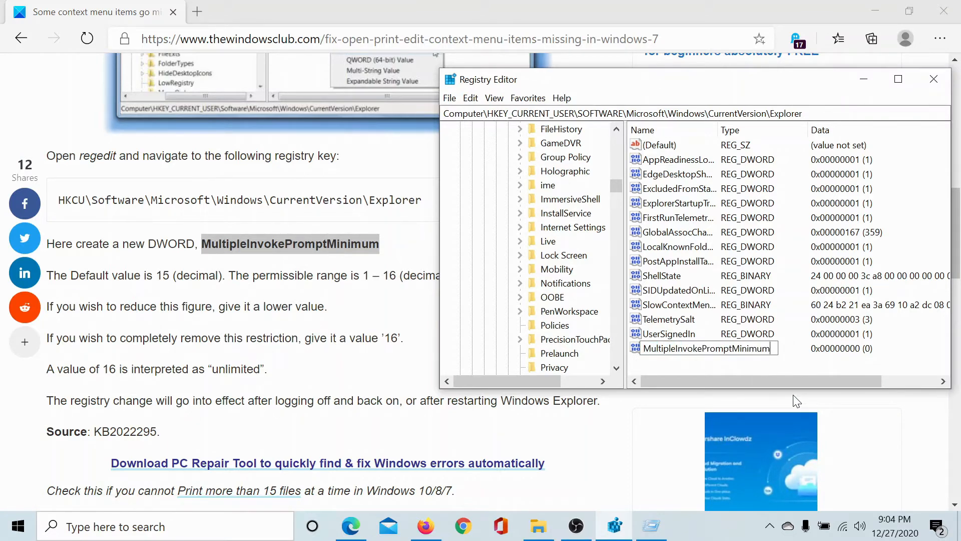
key(Enter)
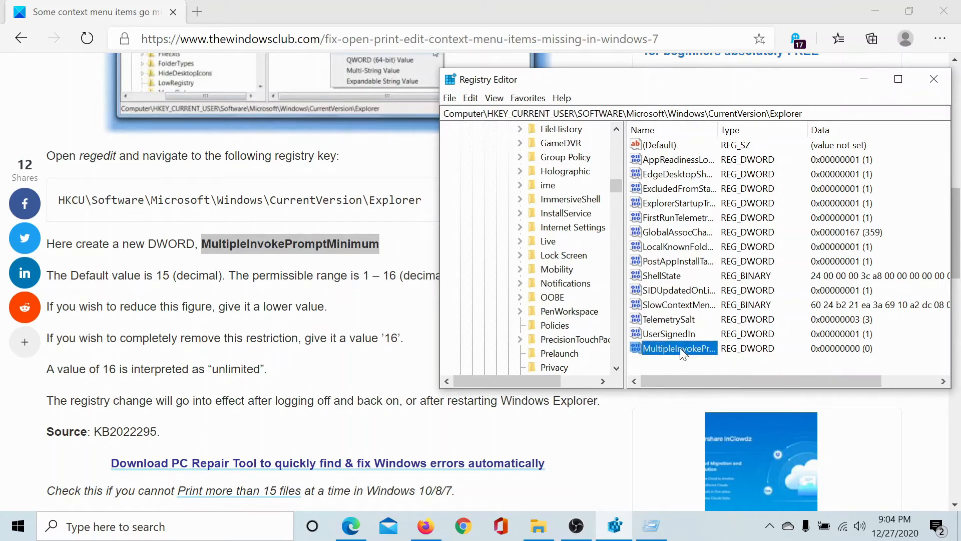
Edit MultipleInvokePromptMinimum's value data to 16, correcting a mistyped 15, and confirm.
double_click(678, 348)
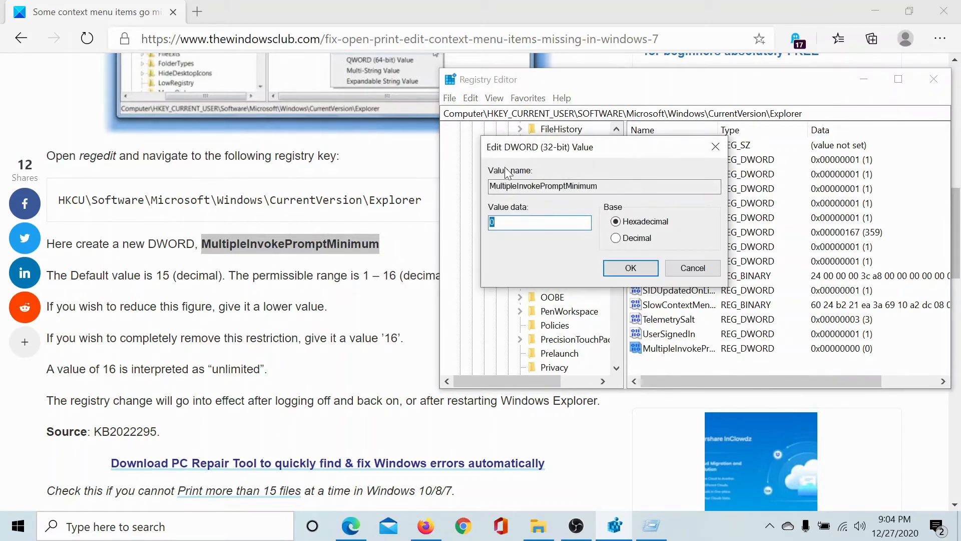
mouse_move(563, 176)
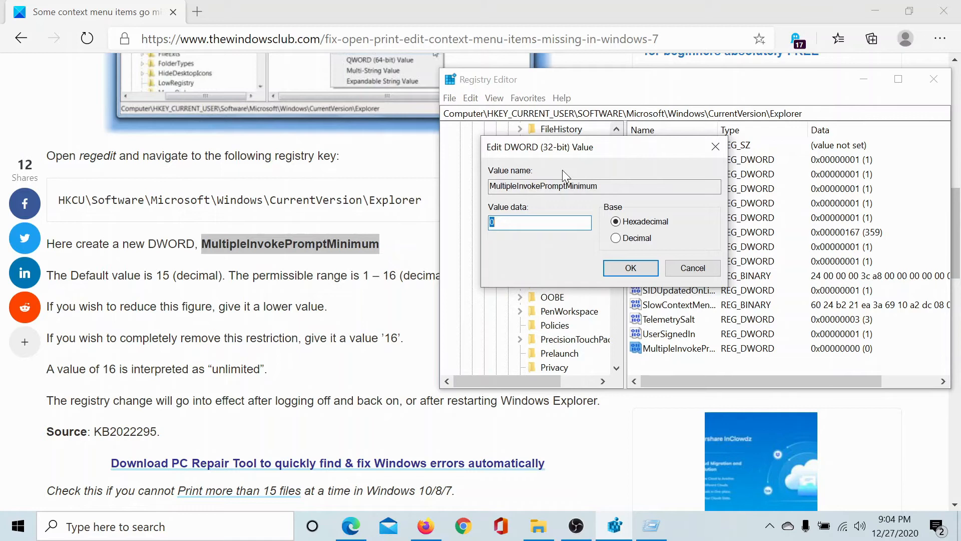
text(15)
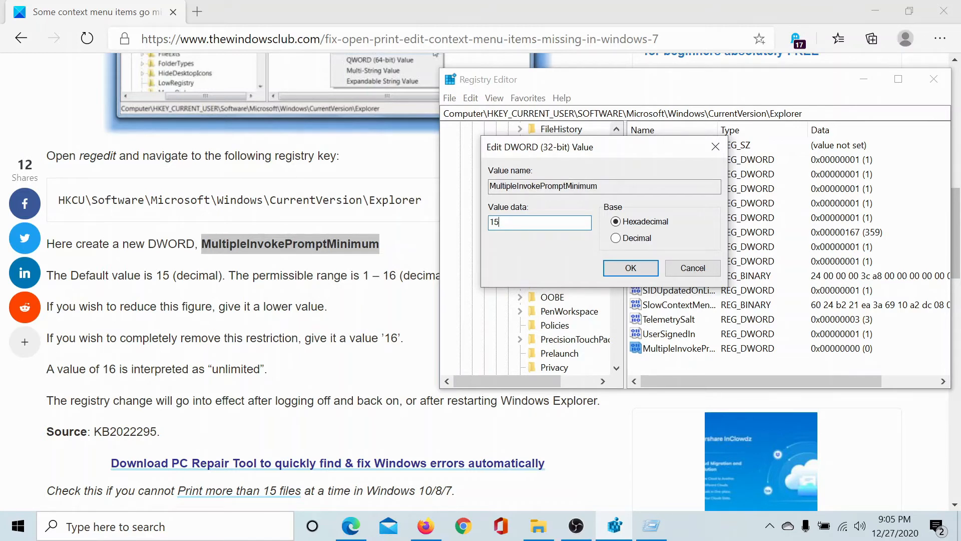
key(BackSpace)
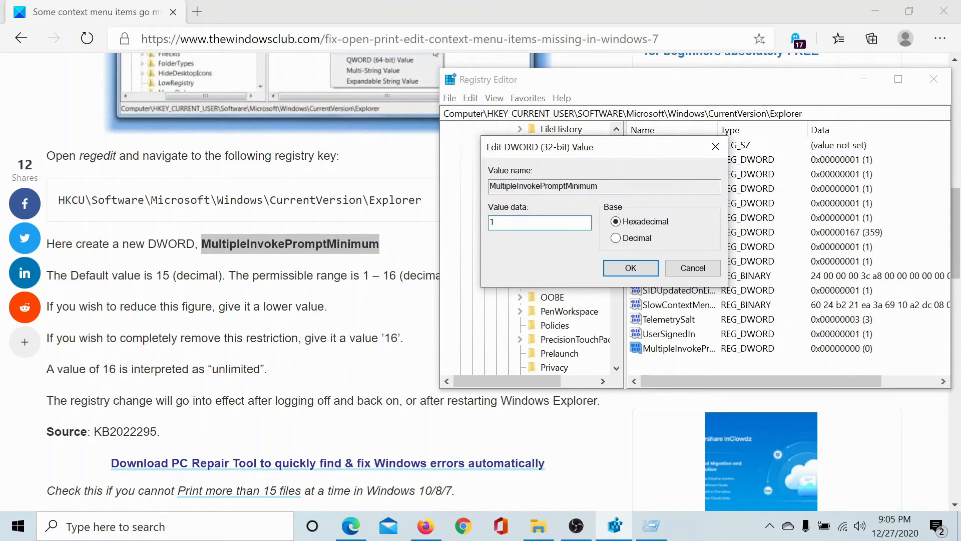
text(16)
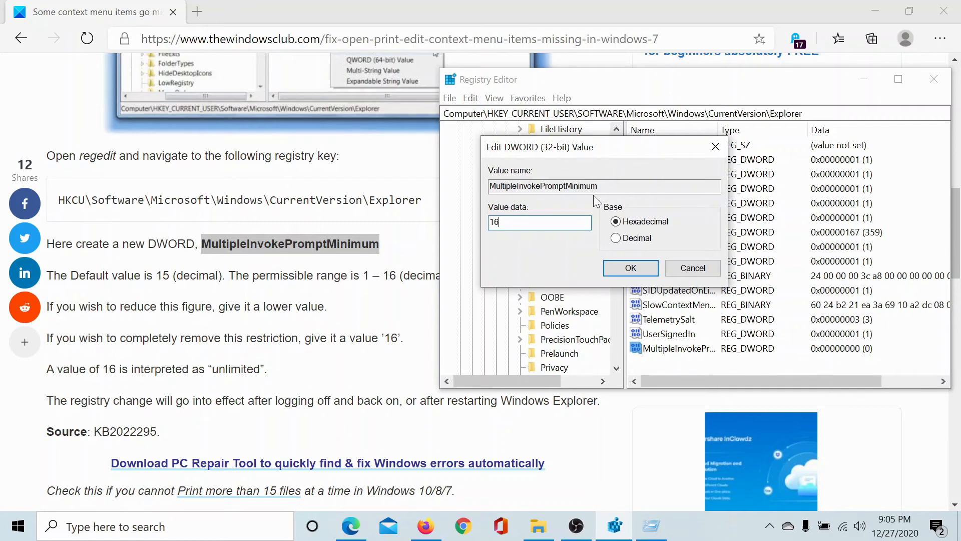
click(631, 268)
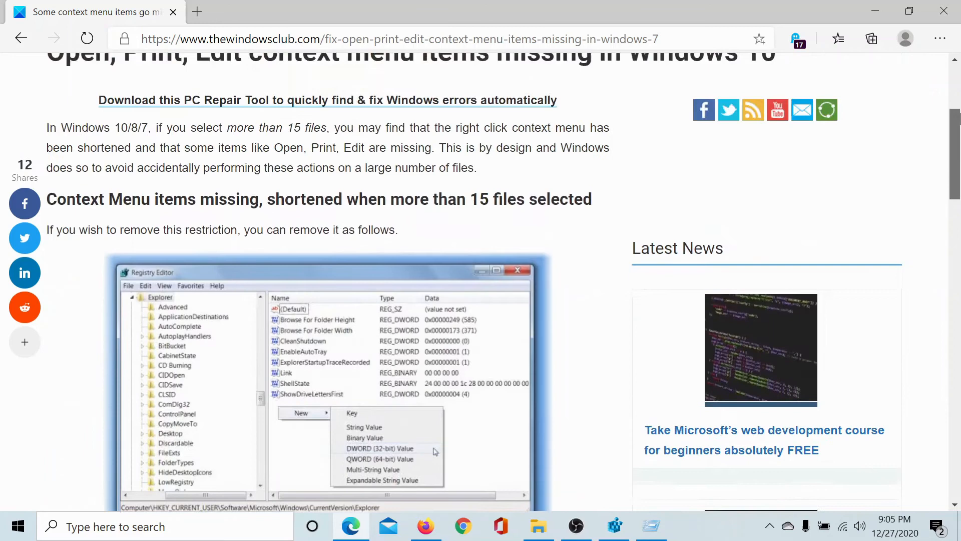
Scroll the Edge article back up to its headline about missing context menu items.
scroll(up, 3)
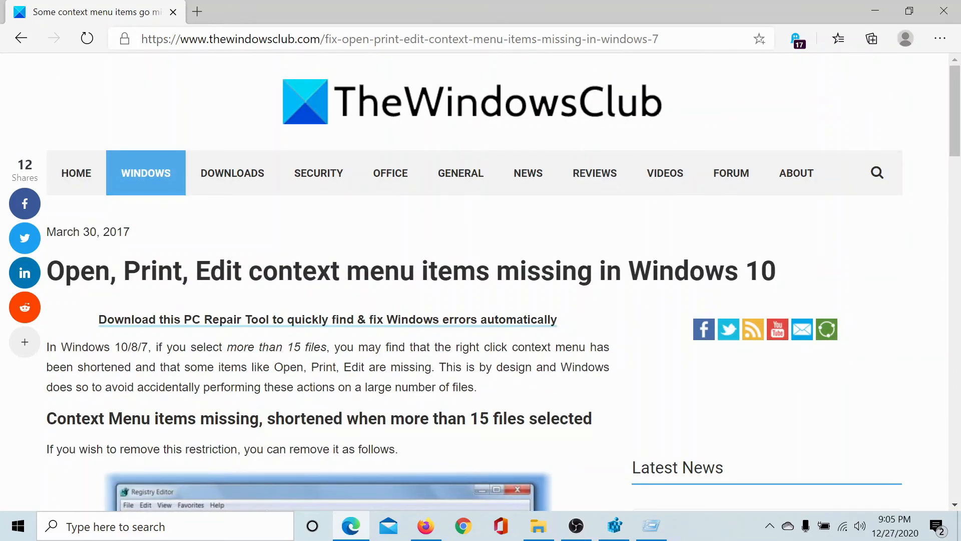